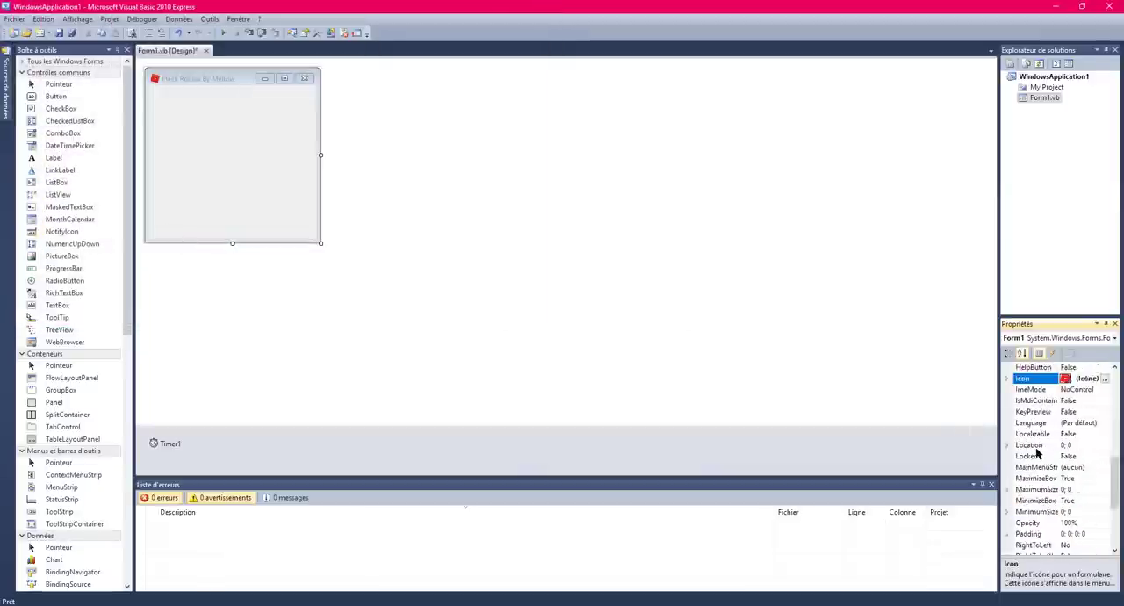
Give the form the Roblox character background image and make it taller.
left_click(1111, 376)
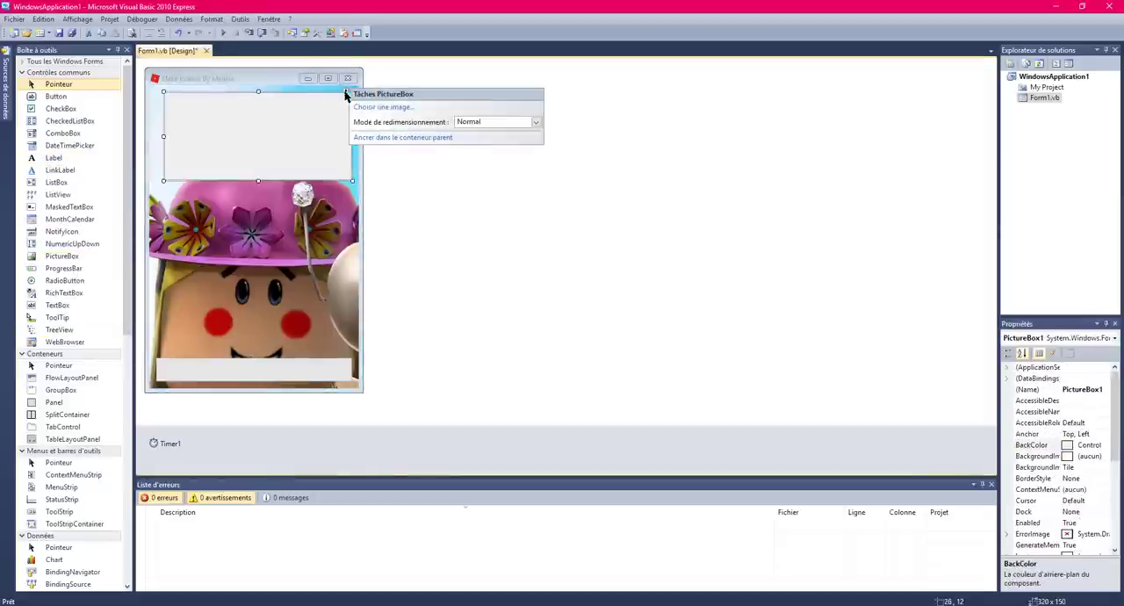
Remove the picture box and place Button1 above the form's bottom bar.
left_click(378, 106)
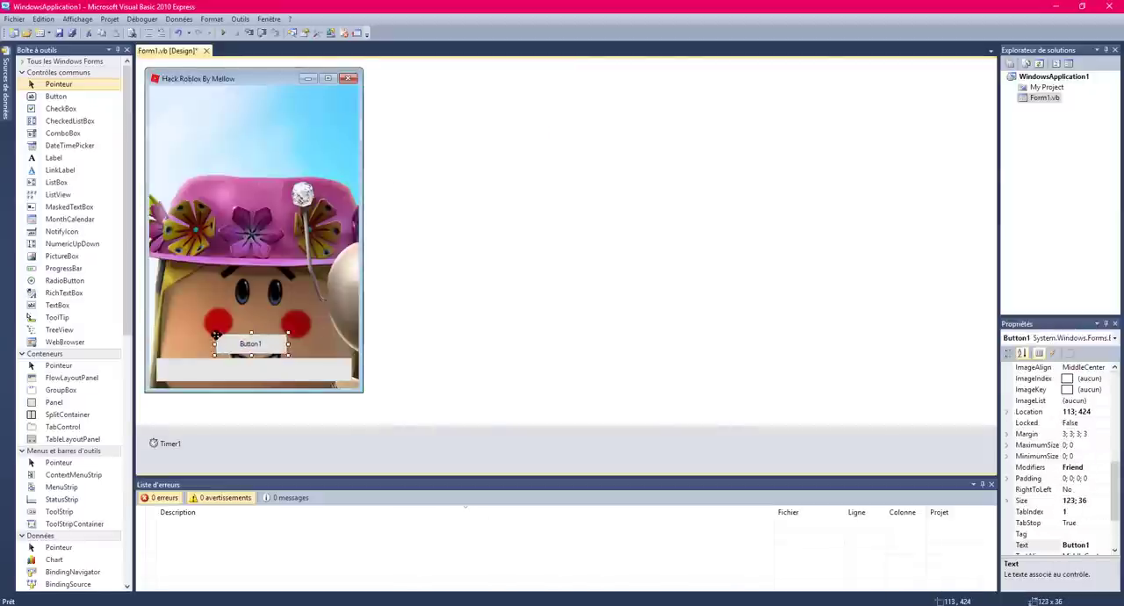
left_click(254, 378)
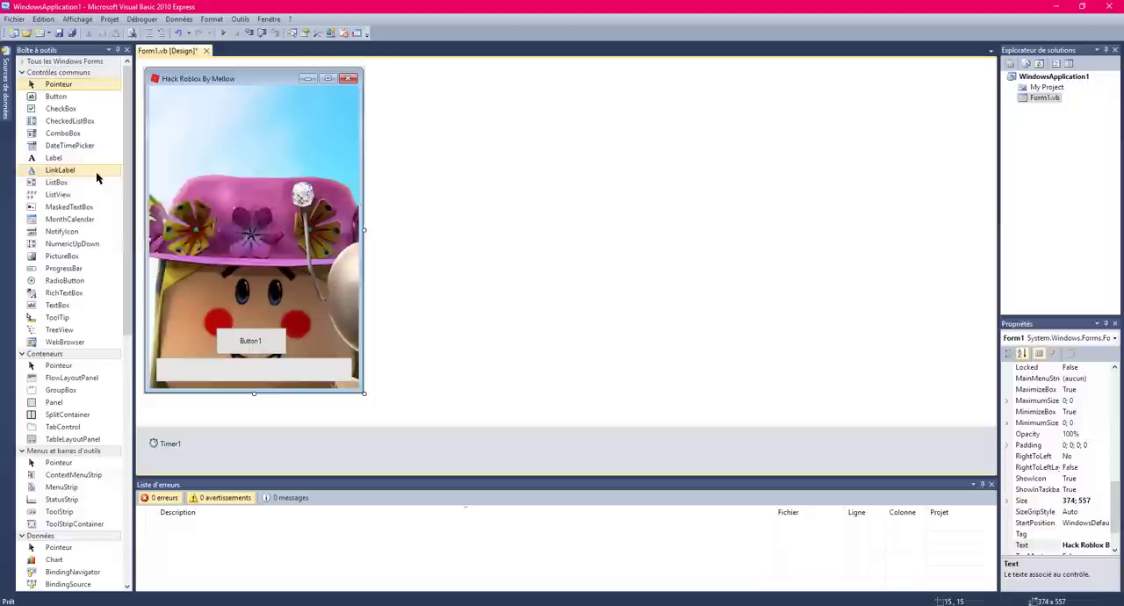
mouse_move(83, 120)
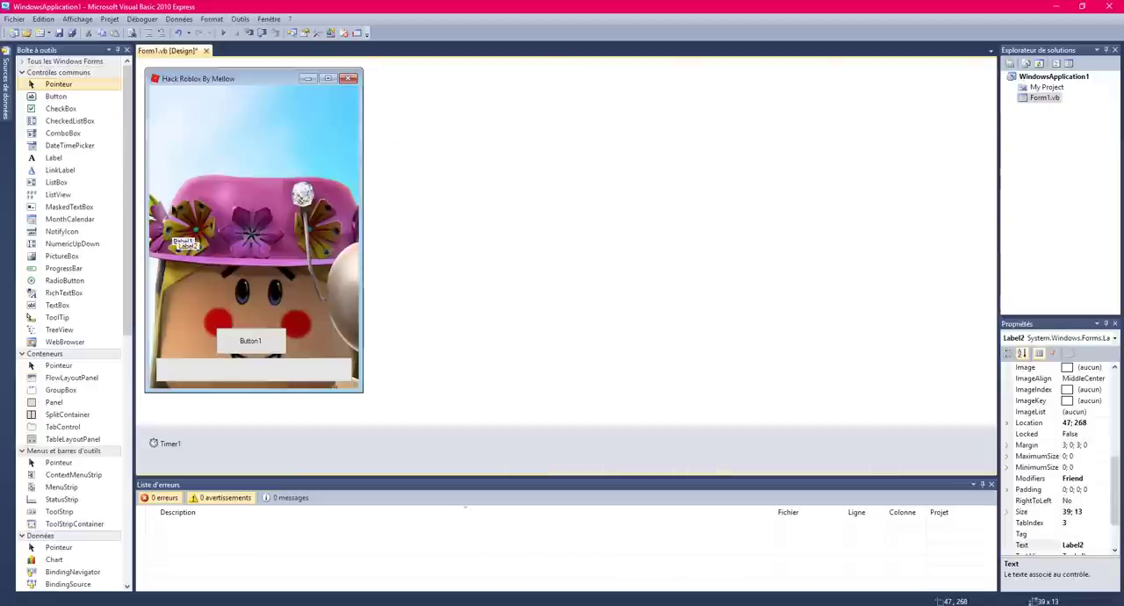
Move Label2 to the right side of the hat beside the coral Username label.
left_click_drag(186, 246, 320, 241)
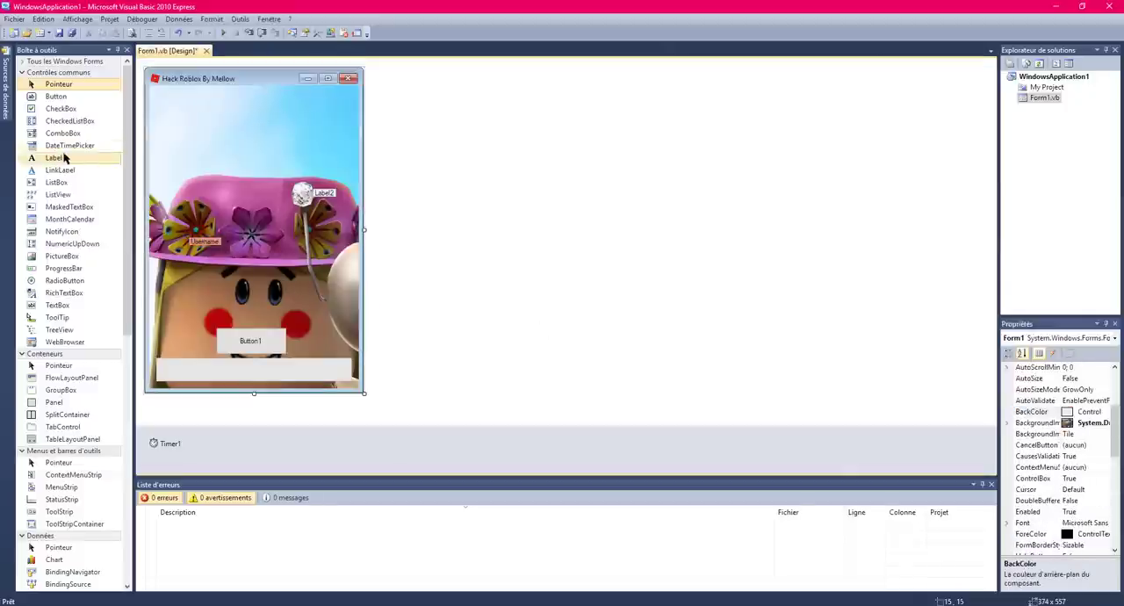
mouse_move(56, 317)
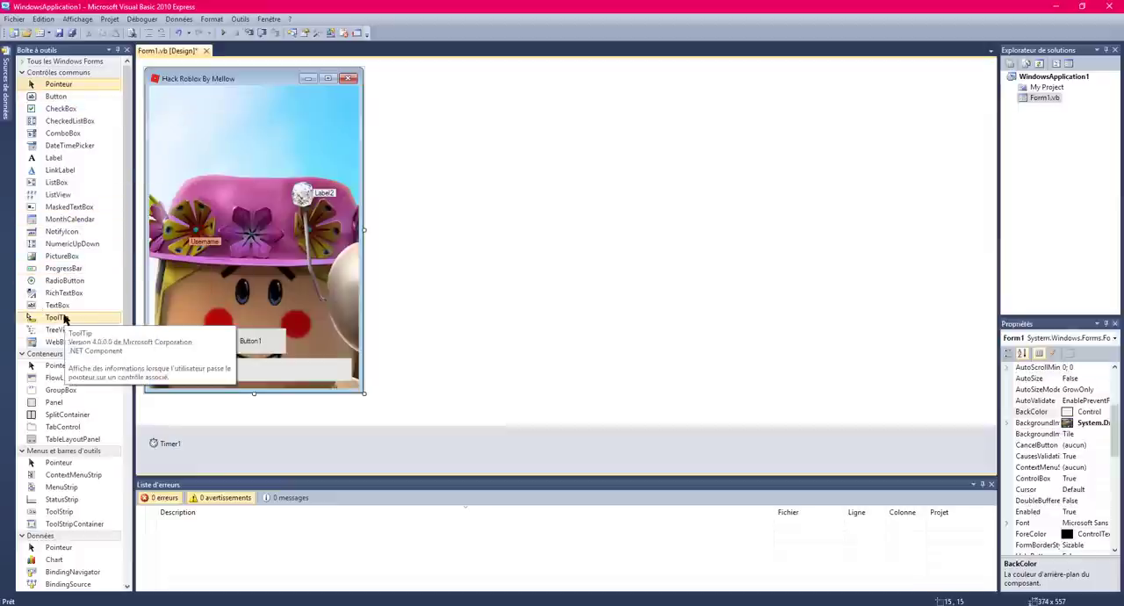
Add a TextBox under Username and five CheckBox controls to the form.
scroll("down", 3)
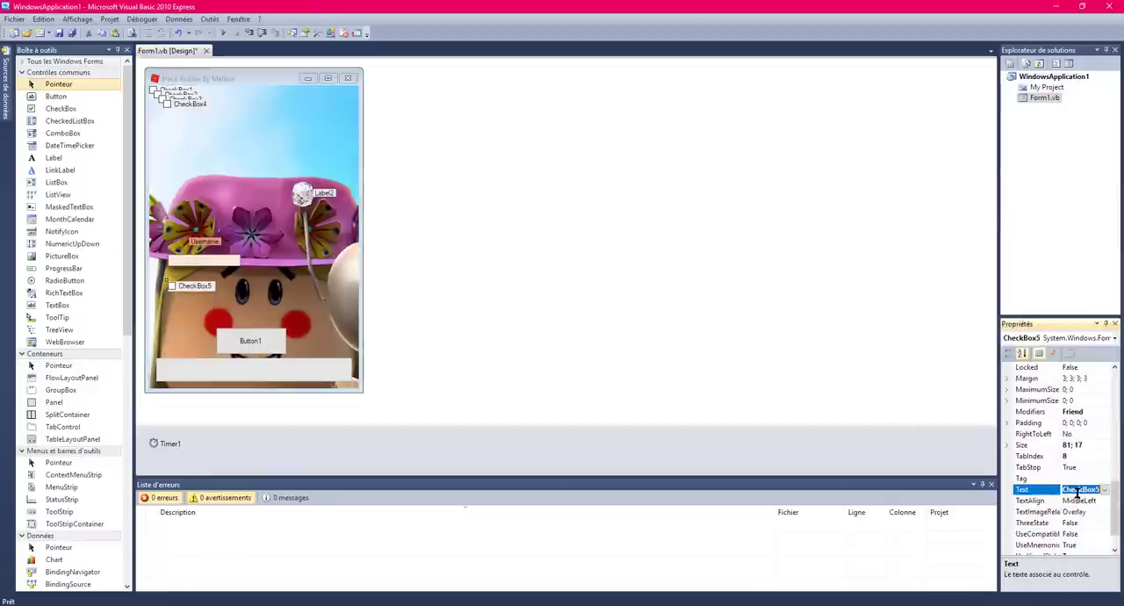
Name CheckBox5 'Anti Ban 1' and CheckBox4 'Use Proxy server', then reposition CheckBox3.
type("Anti Ban 1")
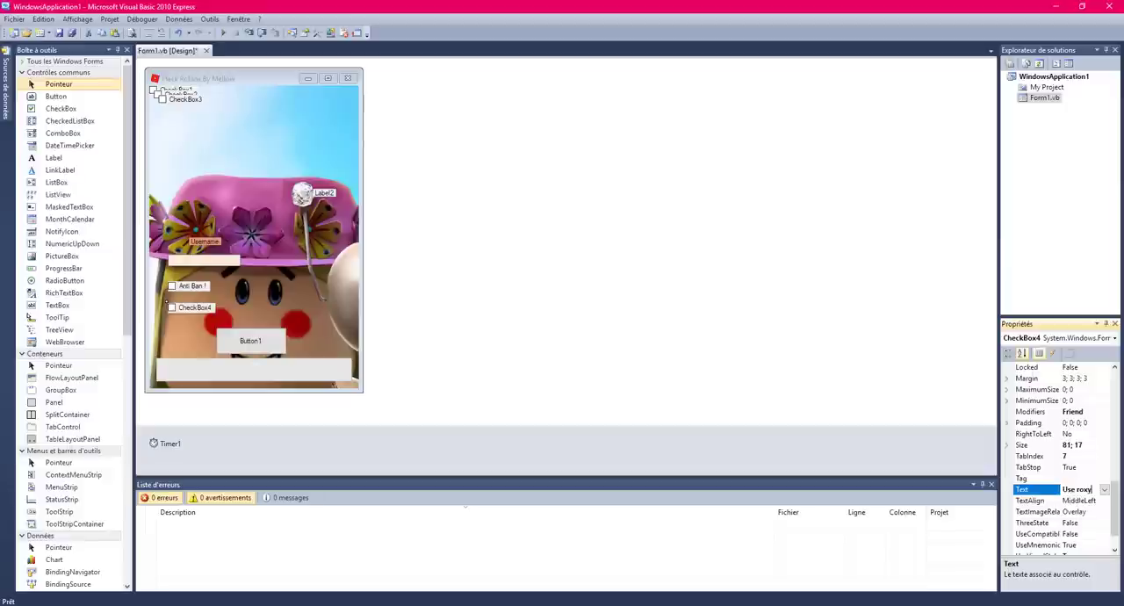
type("Use Proxy server")
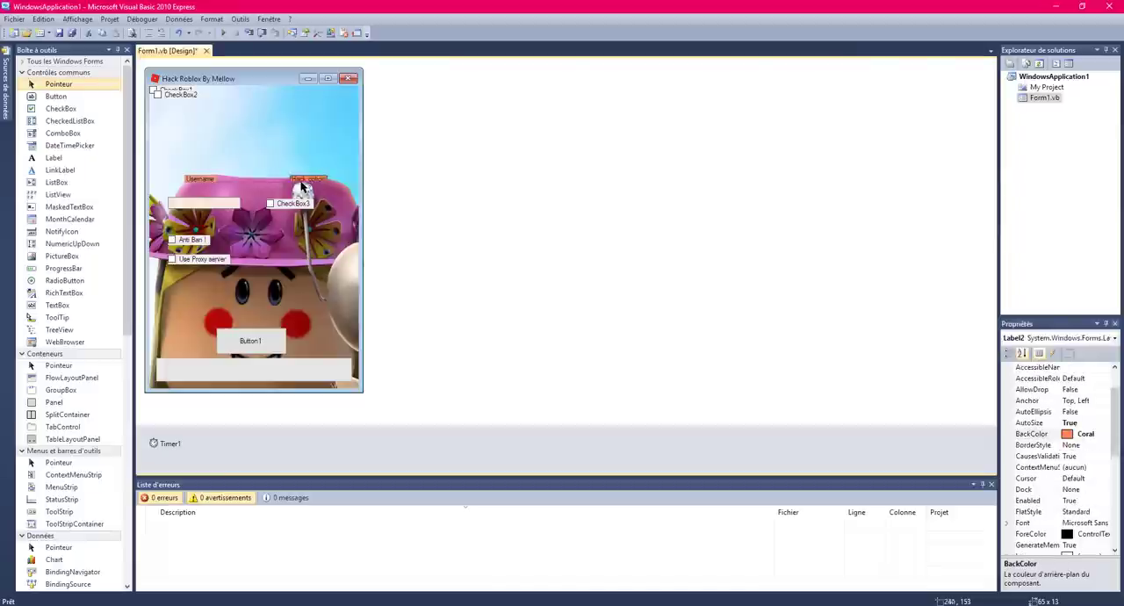
left_click(296, 202)
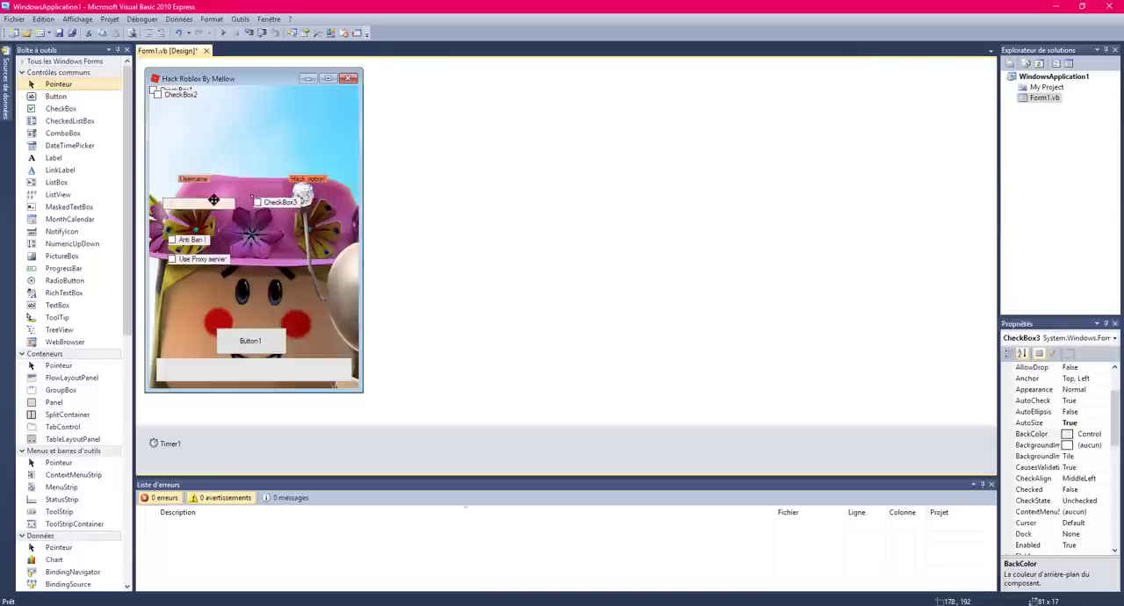